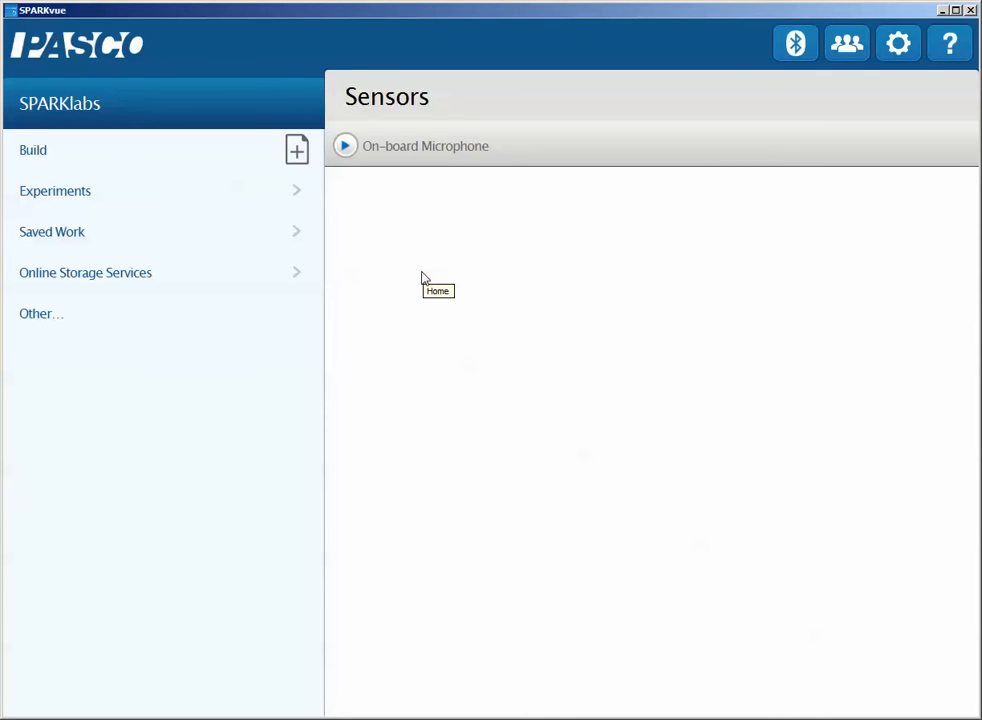
mouse_move(440, 285)
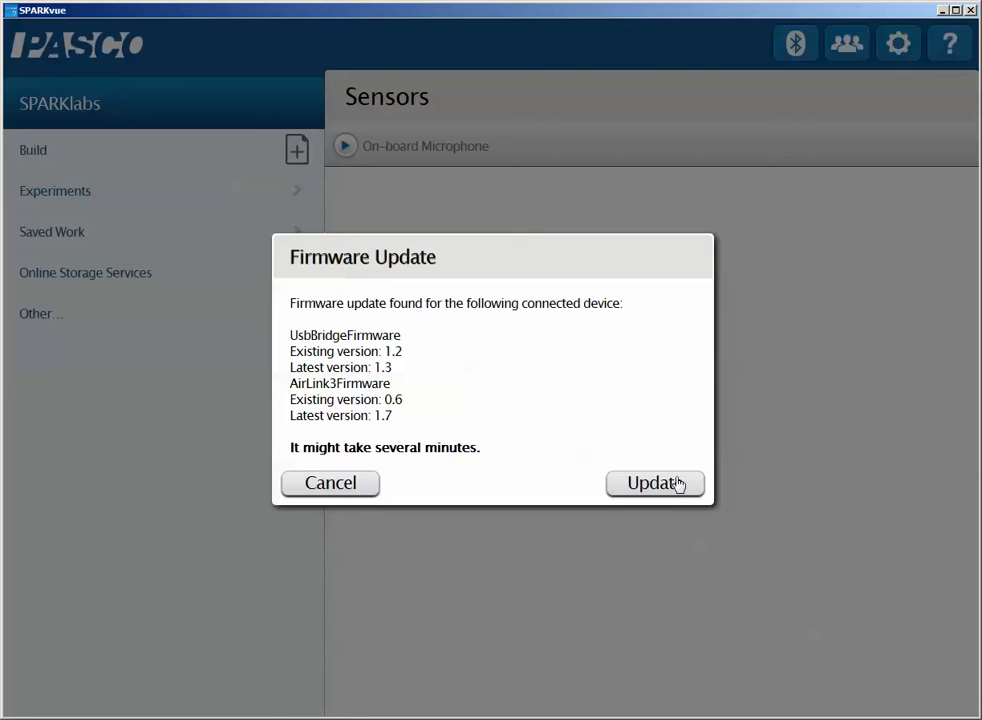
Step: Confirm the firmware update to UsbBridge 1.3 and AirLink3 1.7
click(655, 483)
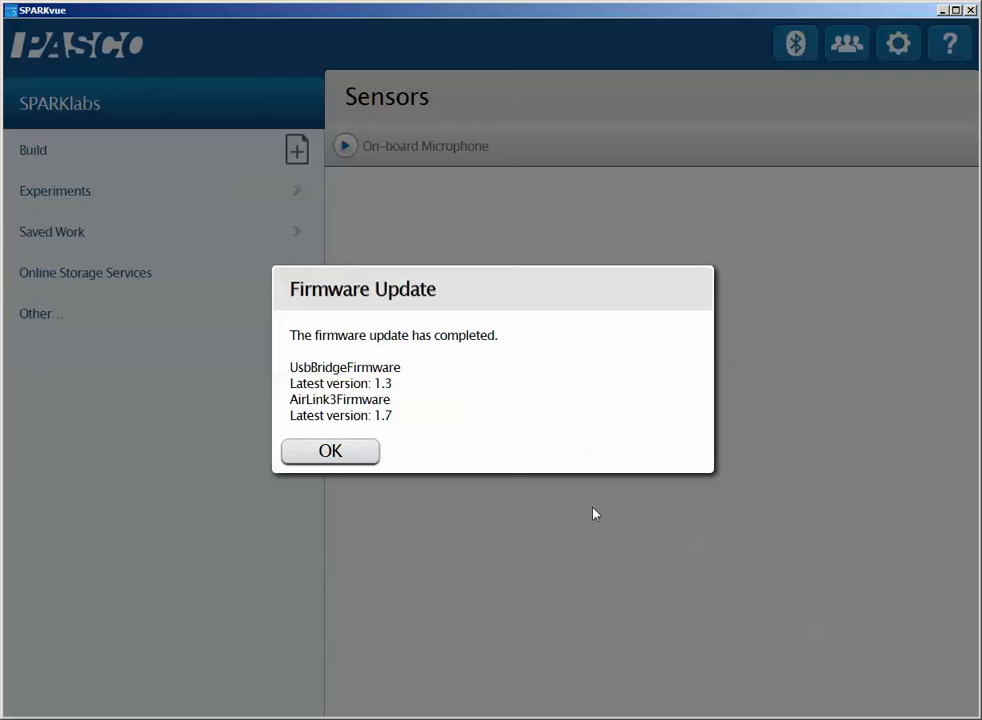
mouse_move(583, 477)
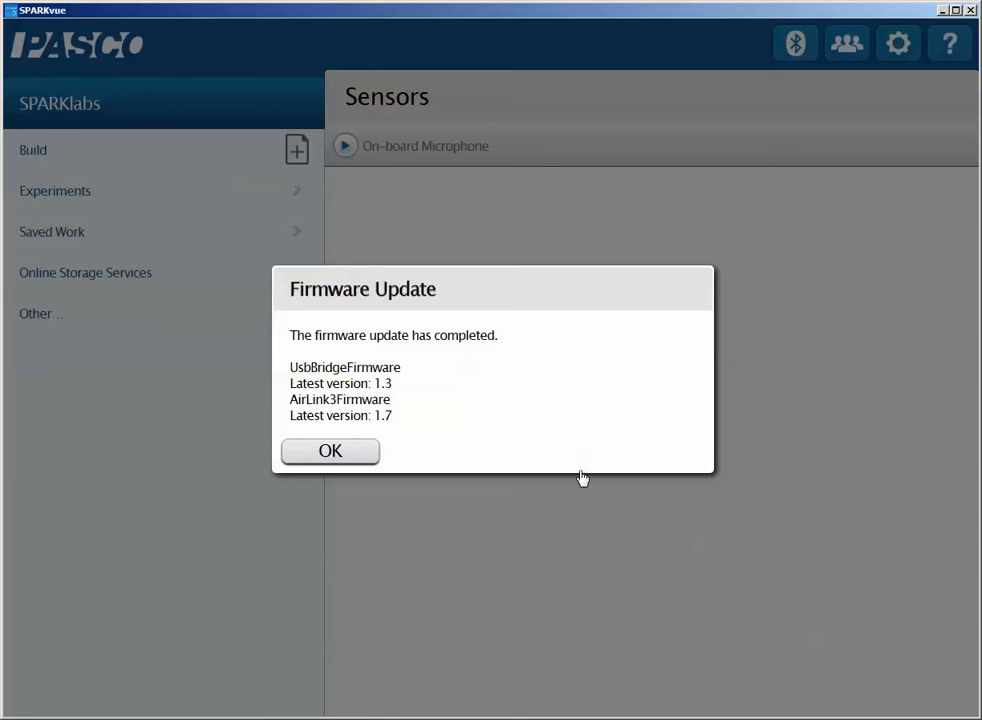
mouse_move(566, 442)
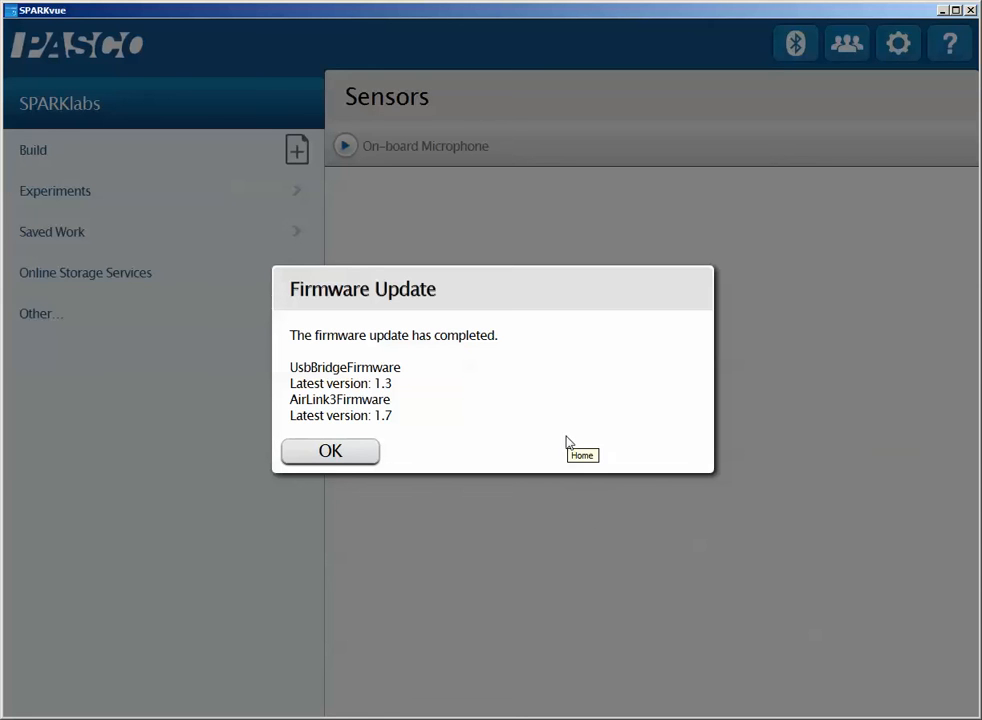